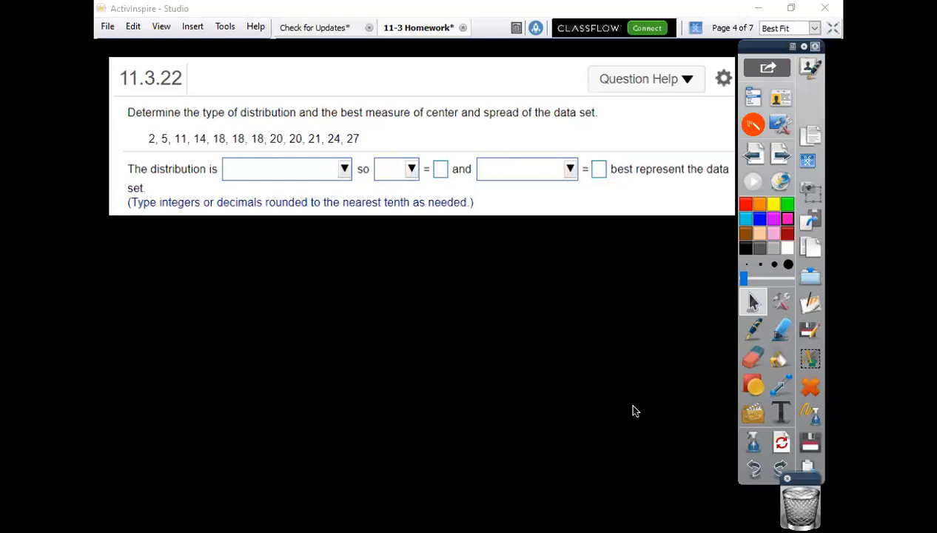
{"action": "mouse_move", "coordinate": [564, 367]}
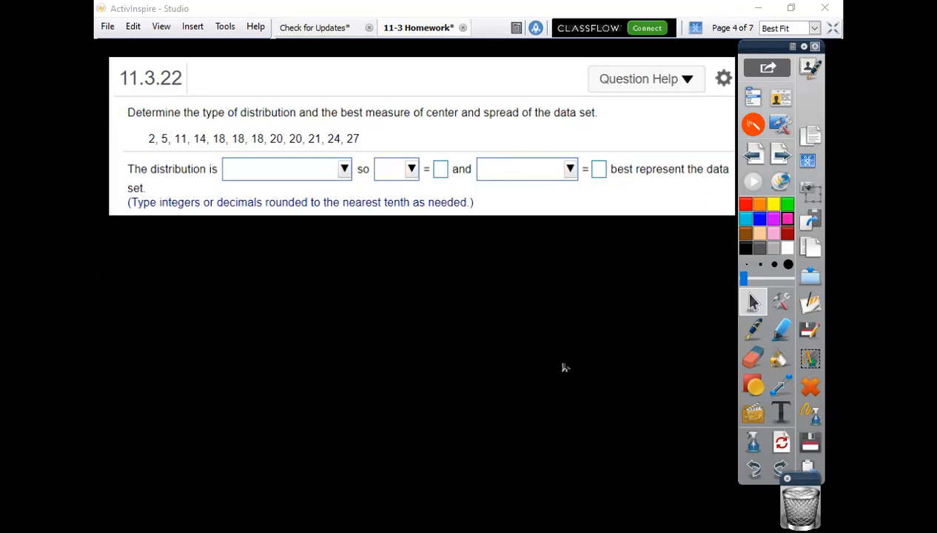
{"action": "mouse_move", "coordinate": [564, 367]}
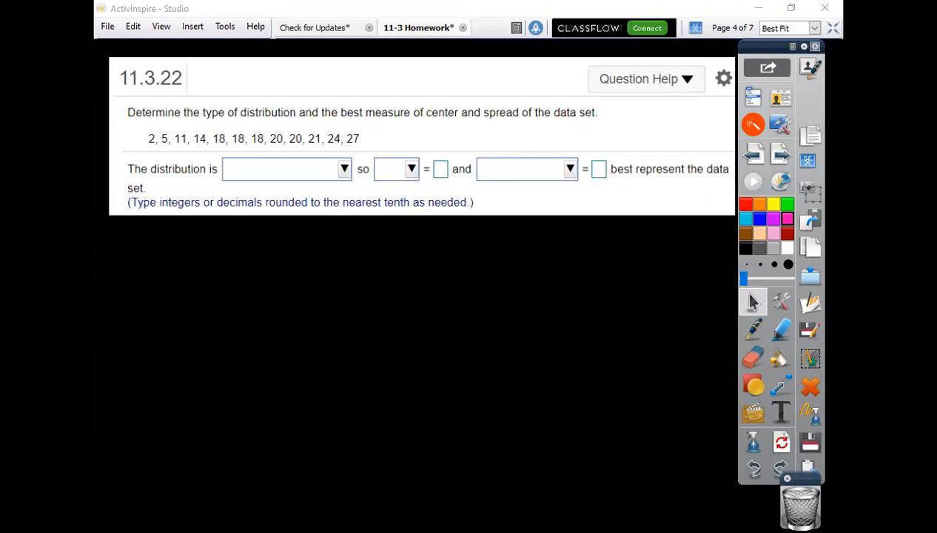
{"action": "mouse_move", "coordinate": [140, 140]}
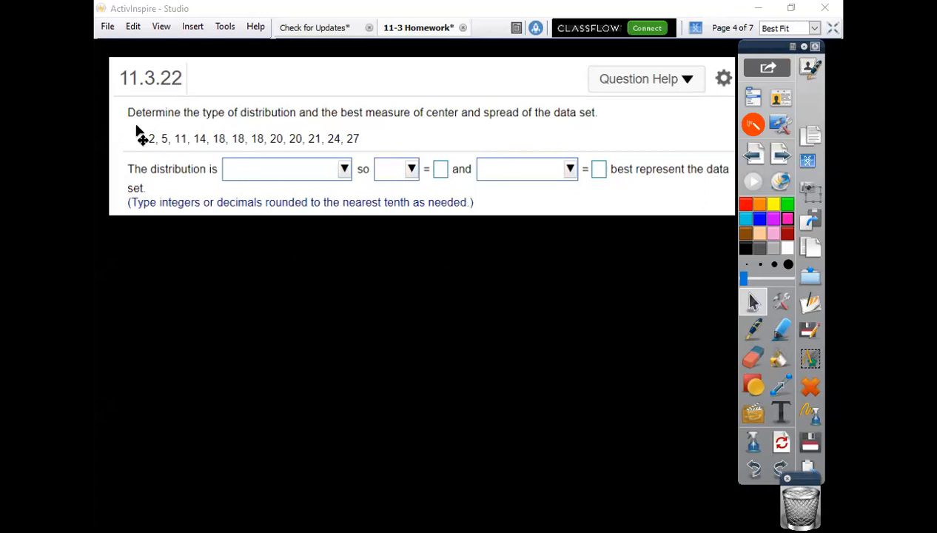
{"action": "mouse_move", "coordinate": [503, 102]}
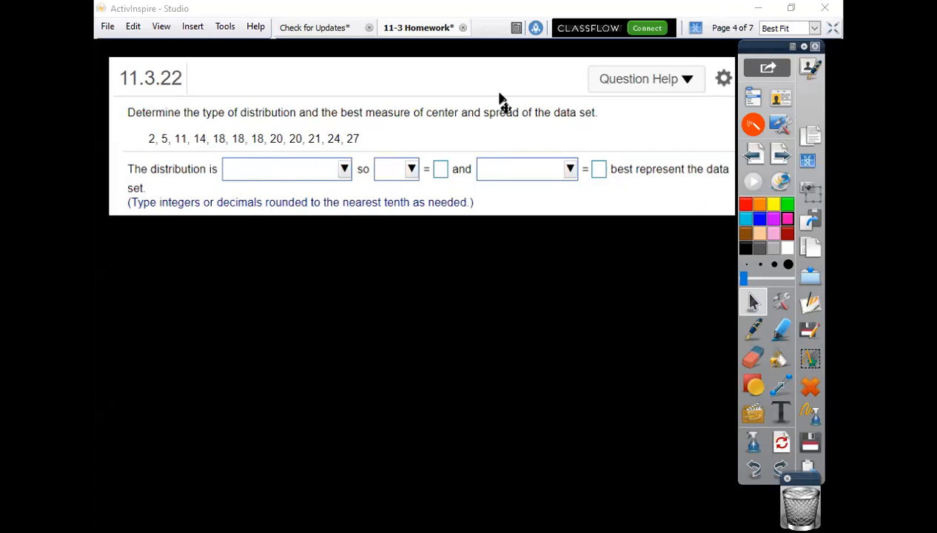
{"action": "mouse_move", "coordinate": [555, 78]}
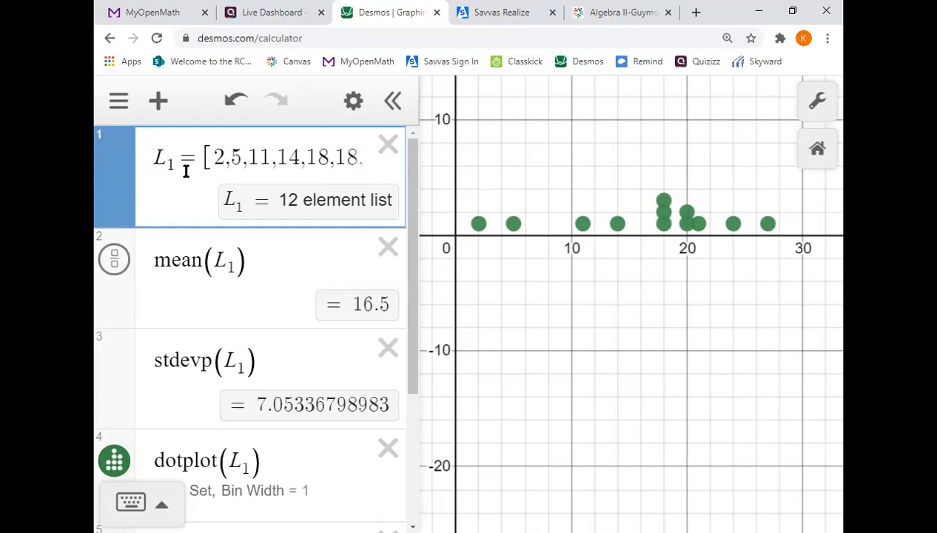
{"action": "mouse_move", "coordinate": [169, 157]}
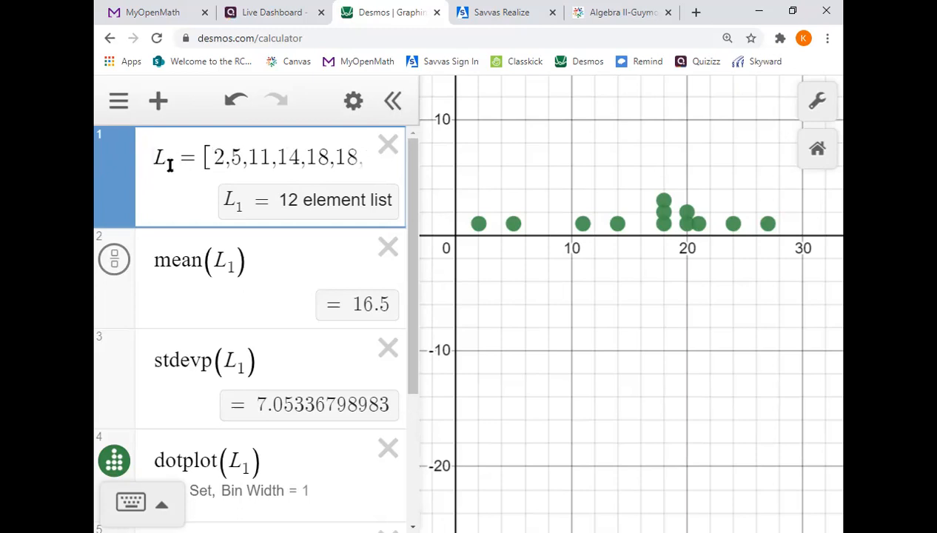
{"action": "mouse_move", "coordinate": [204, 219]}
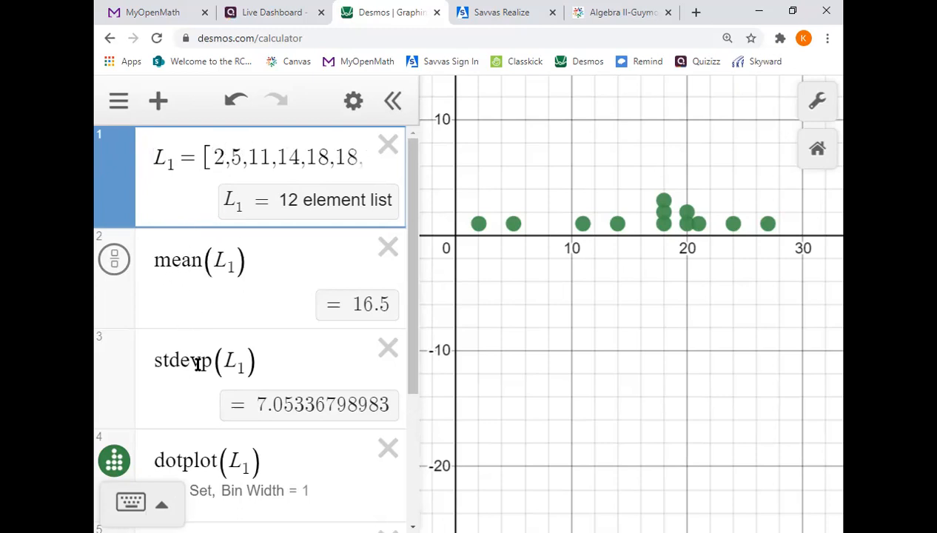
{"action": "scroll", "scroll_direction": "down", "scroll_amount": 3}
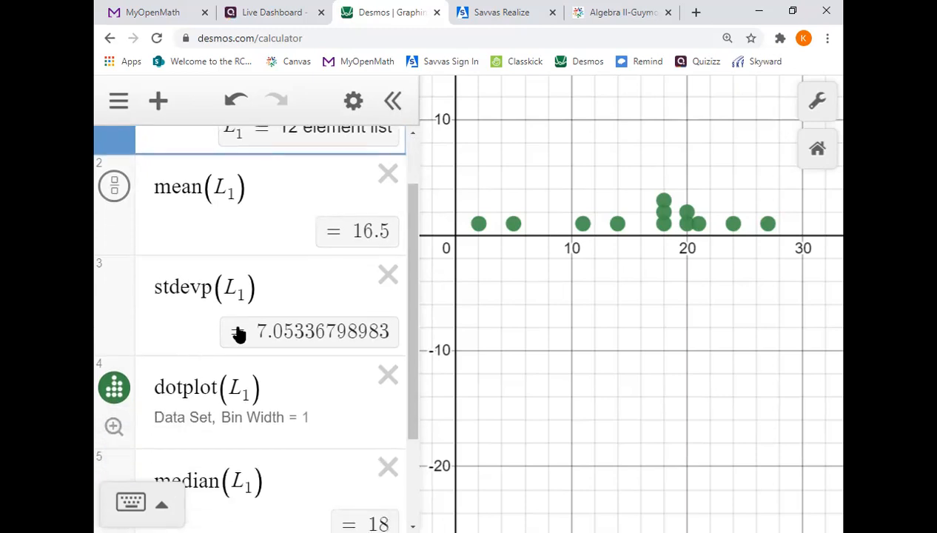
{"action": "scroll", "scroll_direction": "down", "scroll_amount": 3}
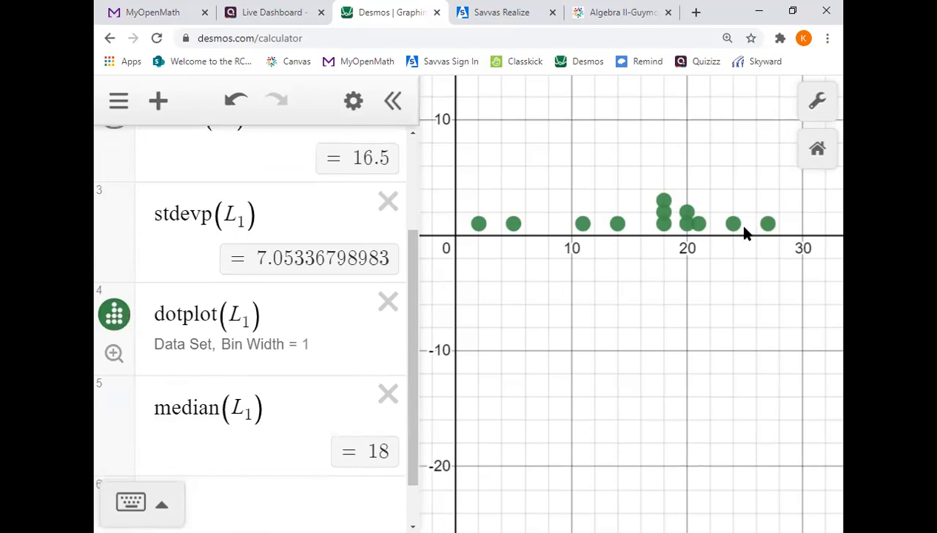
{"action": "mouse_move", "coordinate": [277, 373]}
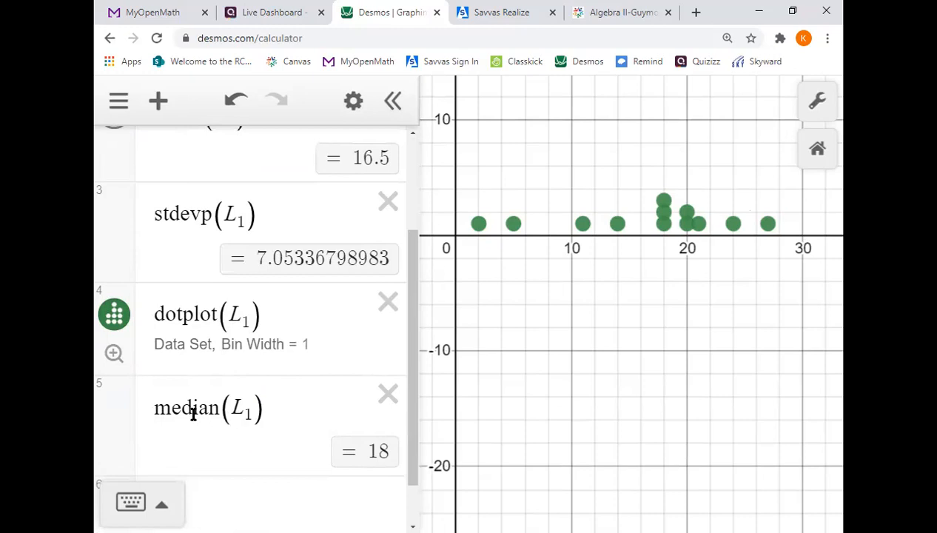
{"action": "mouse_move", "coordinate": [670, 217]}
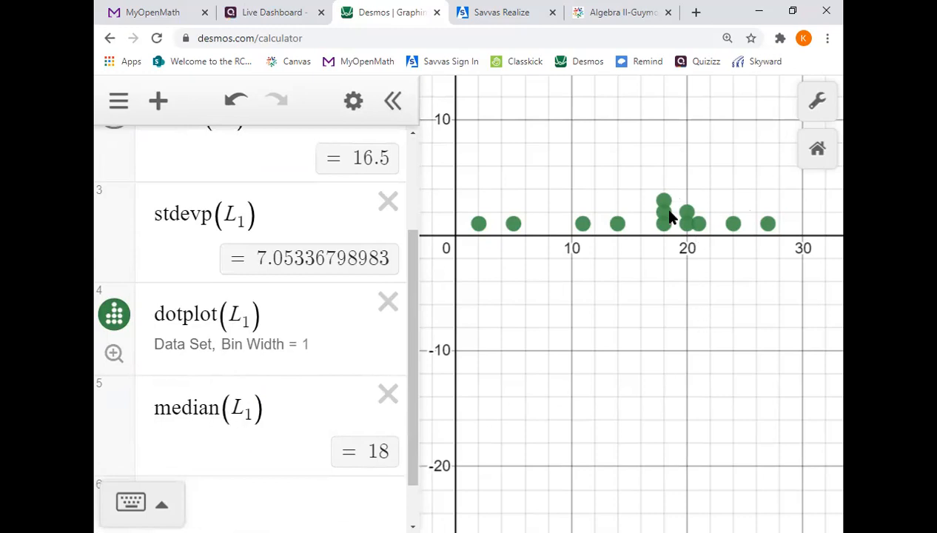
{"action": "mouse_move", "coordinate": [666, 211]}
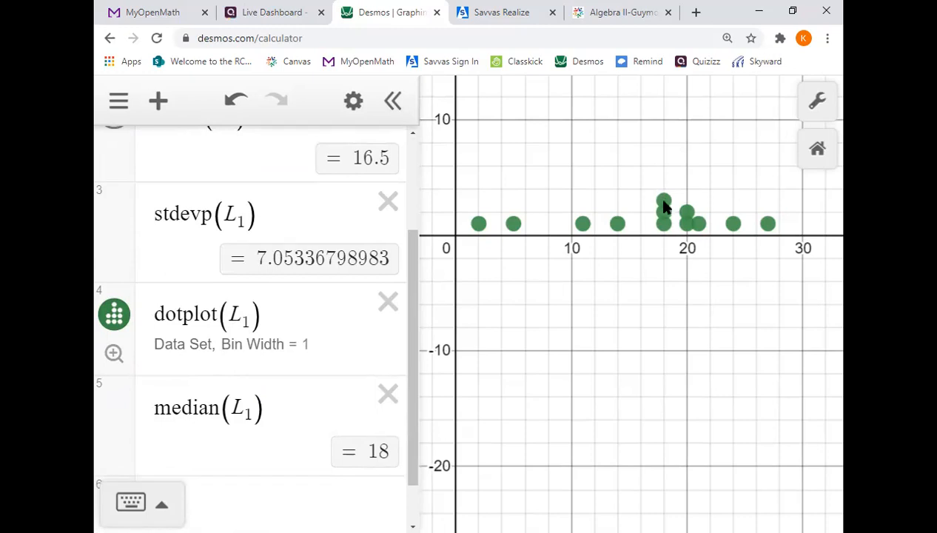
{"action": "mouse_move", "coordinate": [686, 209]}
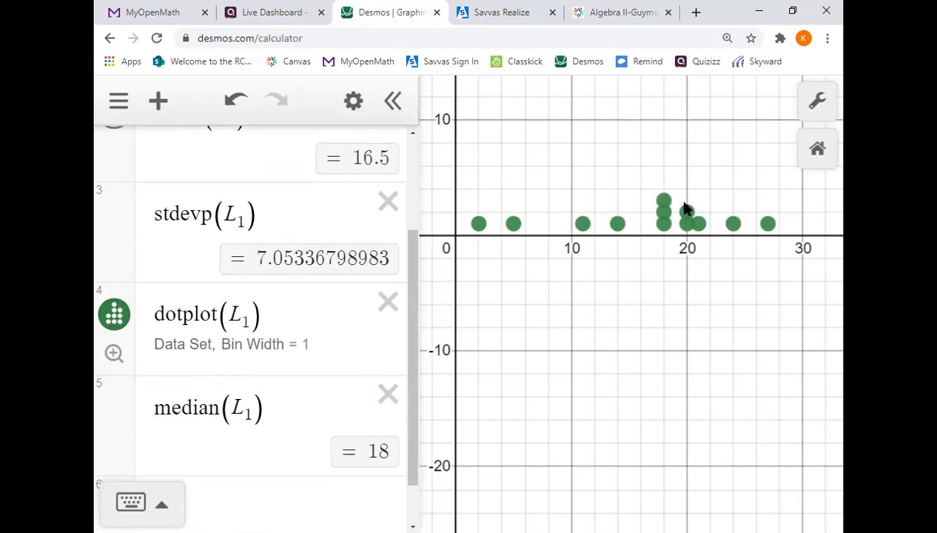
{"action": "mouse_move", "coordinate": [664, 213]}
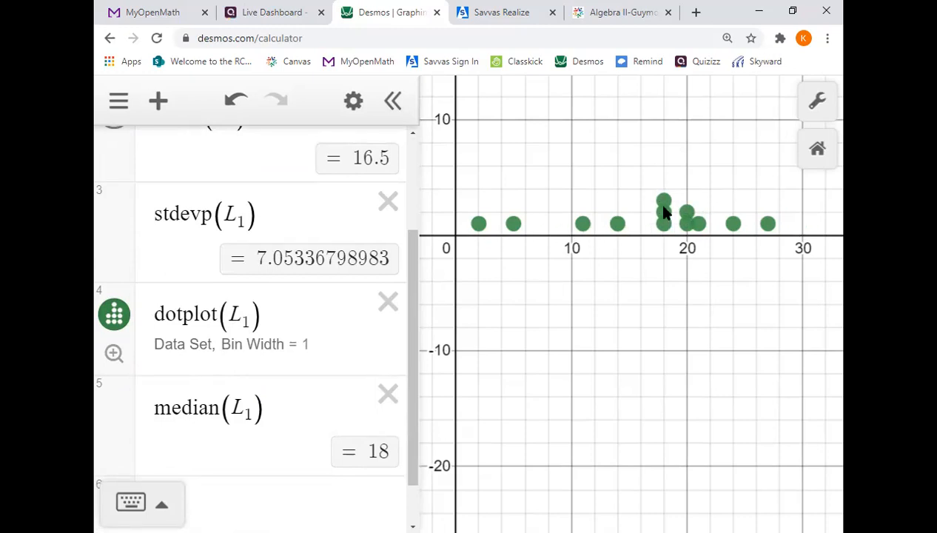
{"action": "mouse_move", "coordinate": [663, 213]}
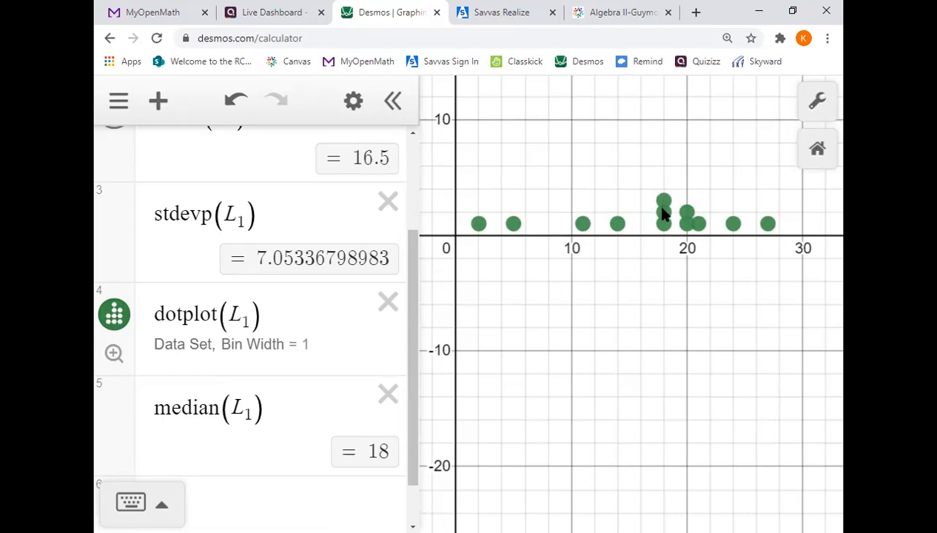
{"action": "scroll", "scroll_direction": "up", "scroll_amount": 3}
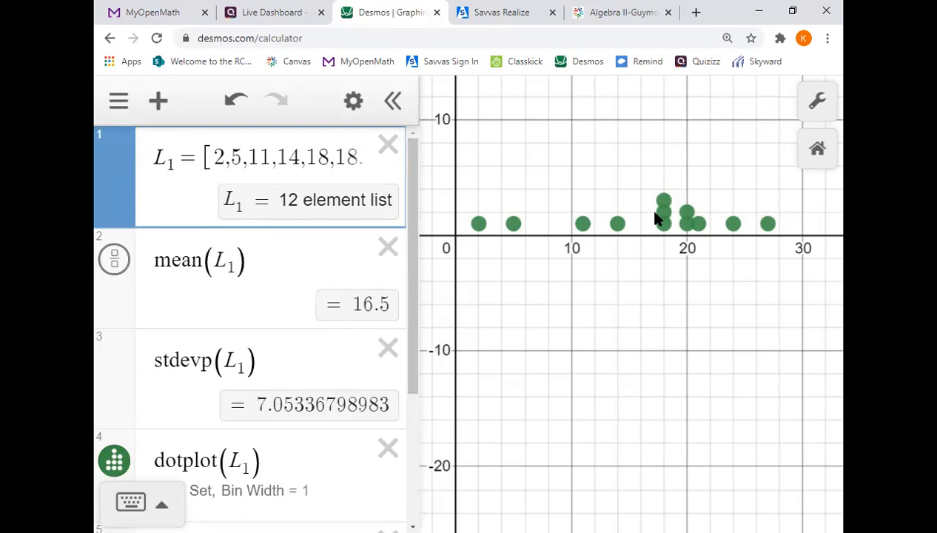
{"action": "mouse_move", "coordinate": [642, 218]}
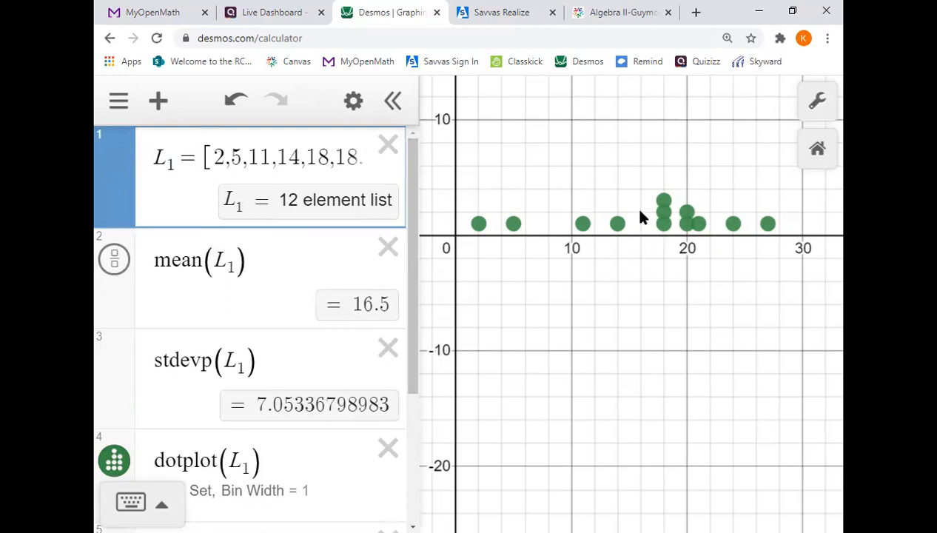
{"action": "mouse_move", "coordinate": [787, 232]}
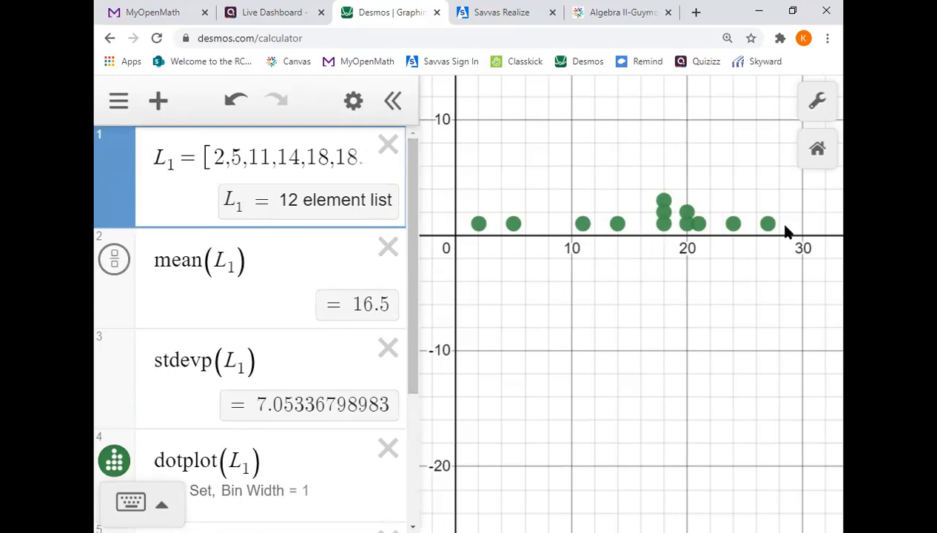
{"action": "mouse_move", "coordinate": [515, 237]}
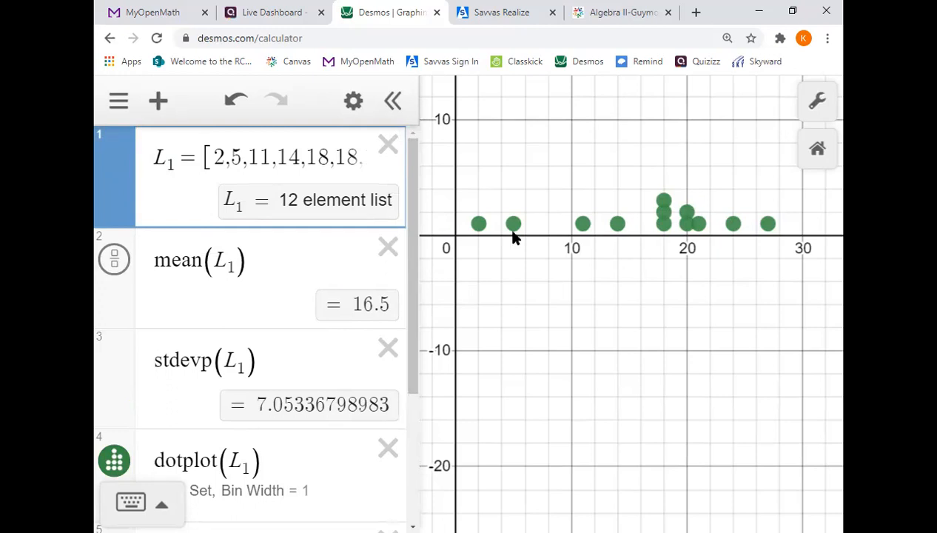
{"action": "mouse_move", "coordinate": [635, 223]}
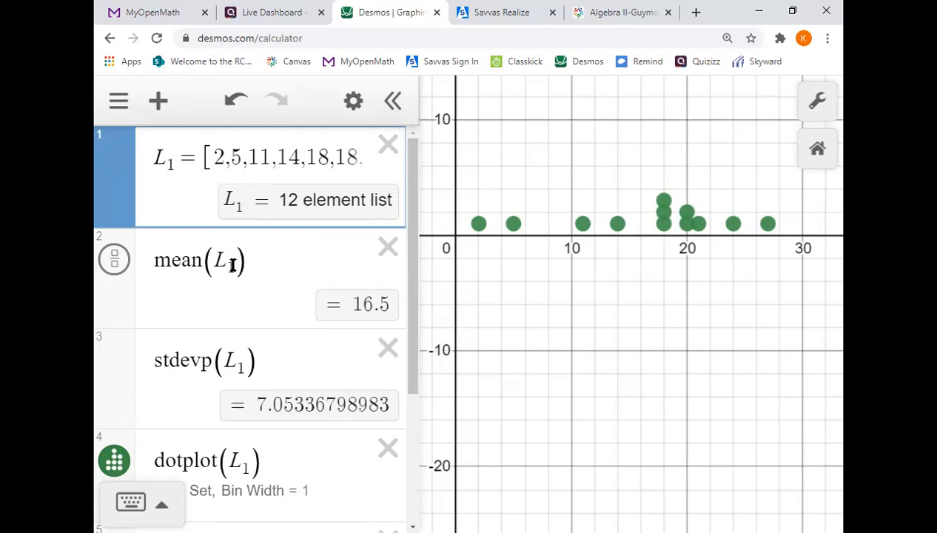
{"action": "scroll", "scroll_direction": "down", "scroll_amount": 3}
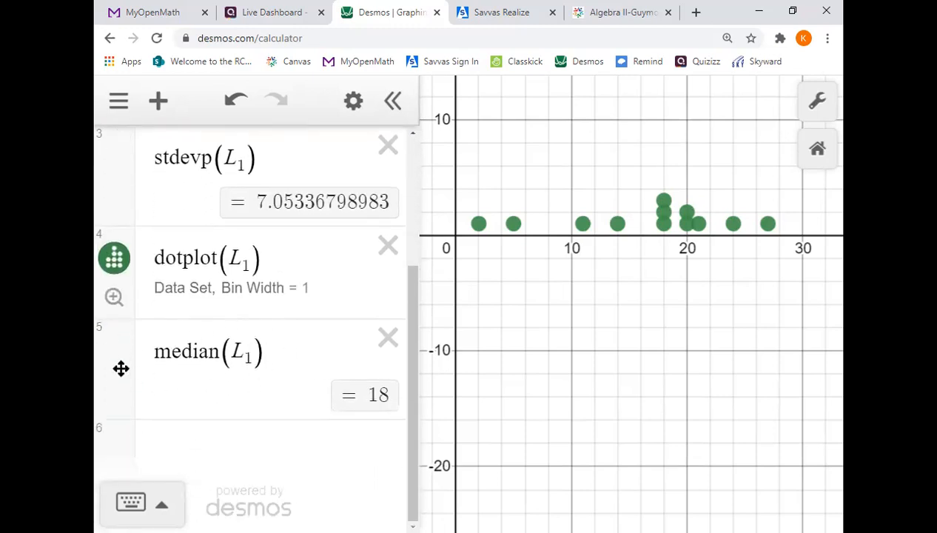
{"action": "mouse_move", "coordinate": [683, 254]}
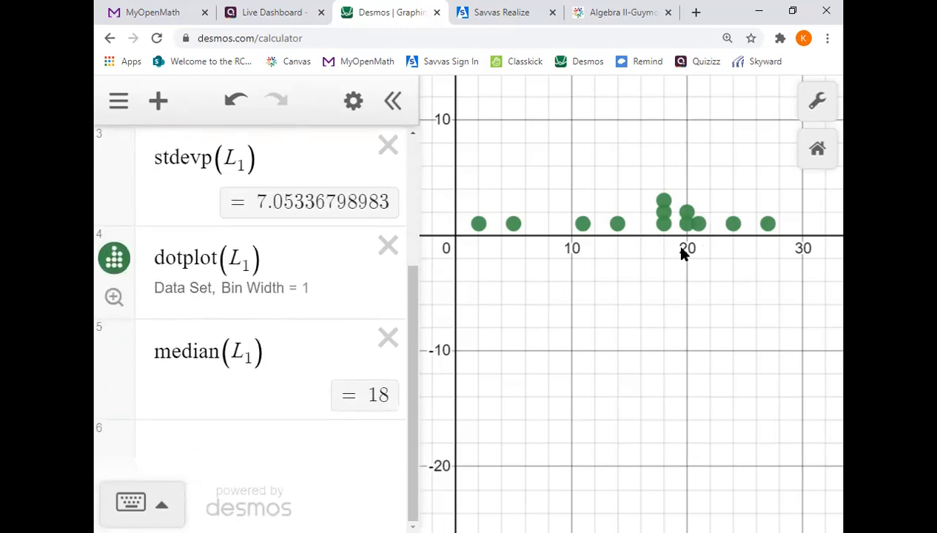
{"action": "mouse_move", "coordinate": [654, 276]}
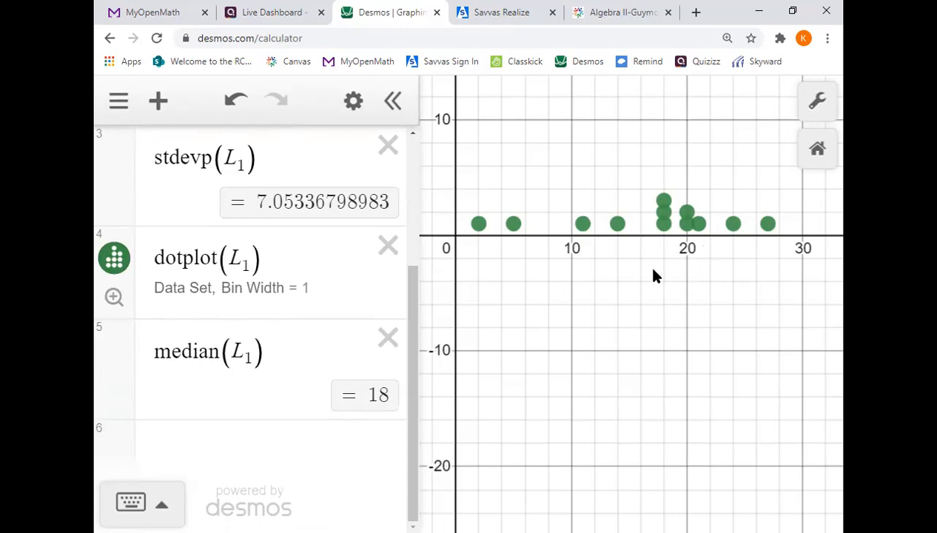
{"action": "mouse_move", "coordinate": [690, 274]}
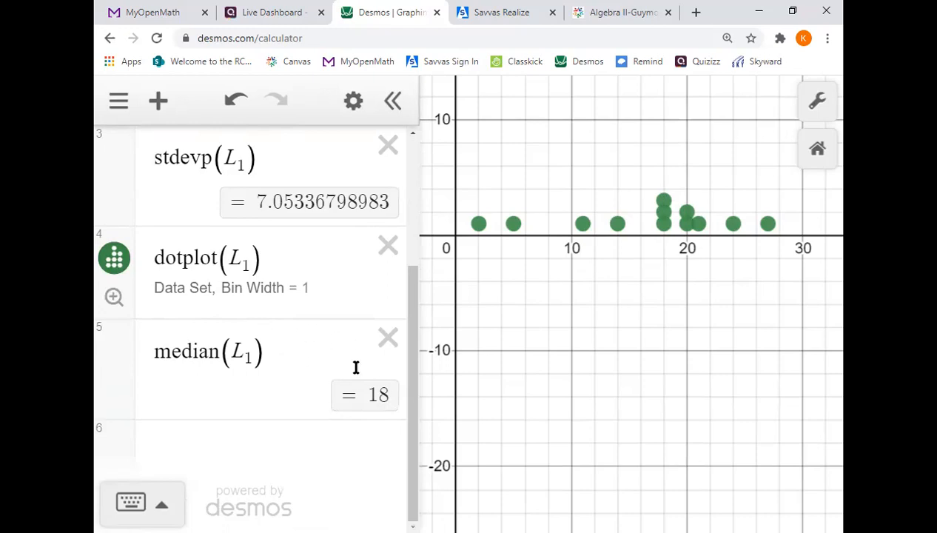
{"action": "mouse_move", "coordinate": [686, 201]}
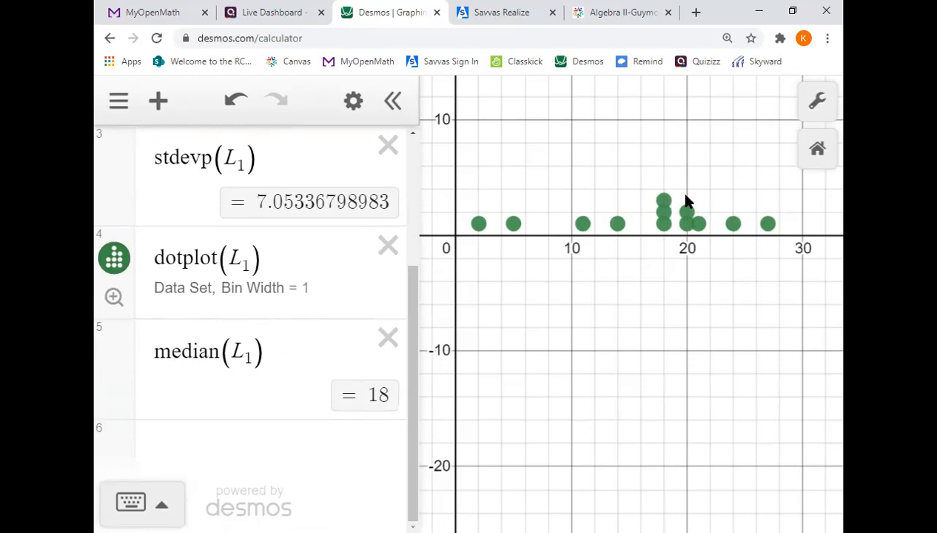
{"action": "mouse_move", "coordinate": [662, 225]}
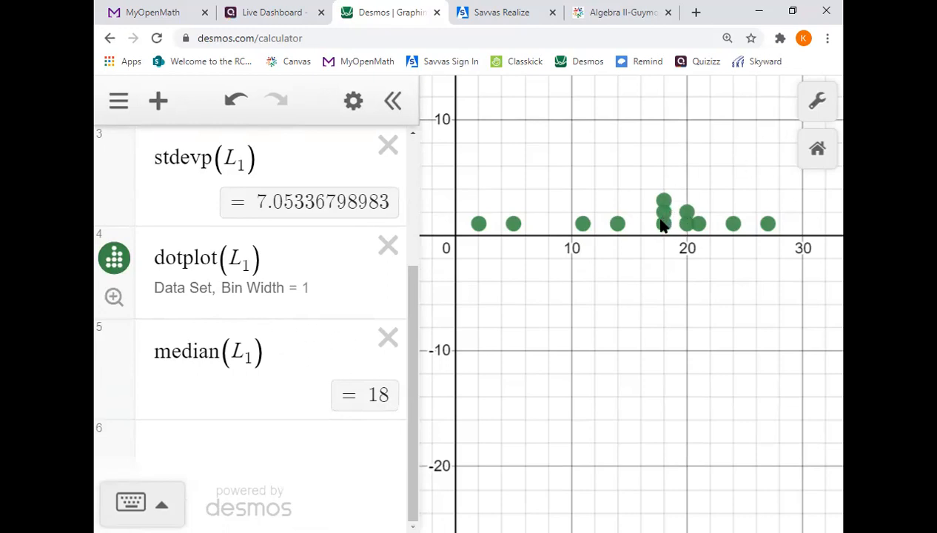
{"action": "mouse_move", "coordinate": [462, 231]}
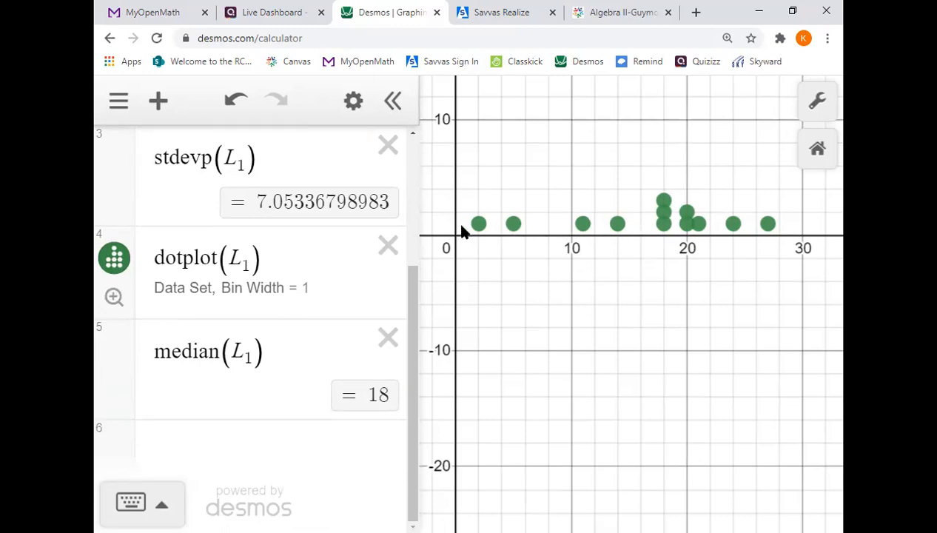
{"action": "mouse_move", "coordinate": [496, 227]}
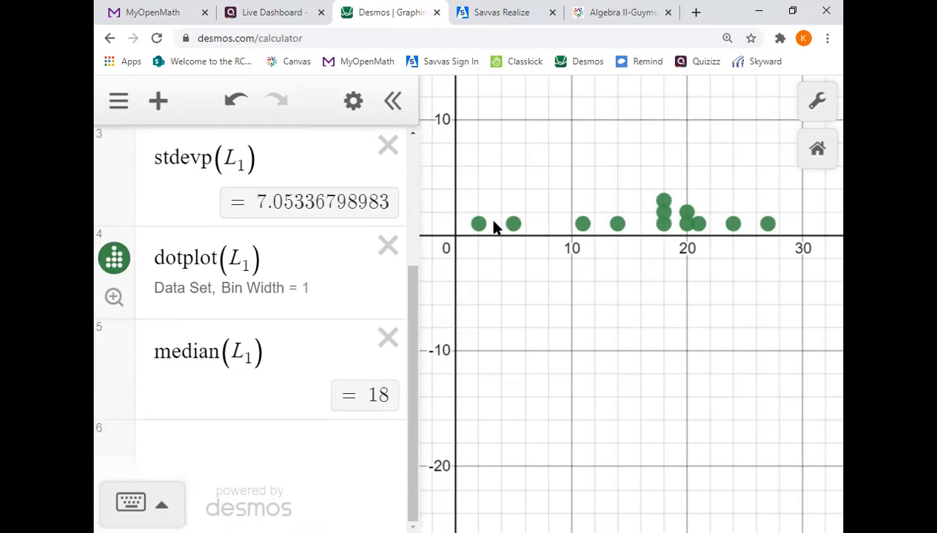
{"action": "mouse_move", "coordinate": [464, 227]}
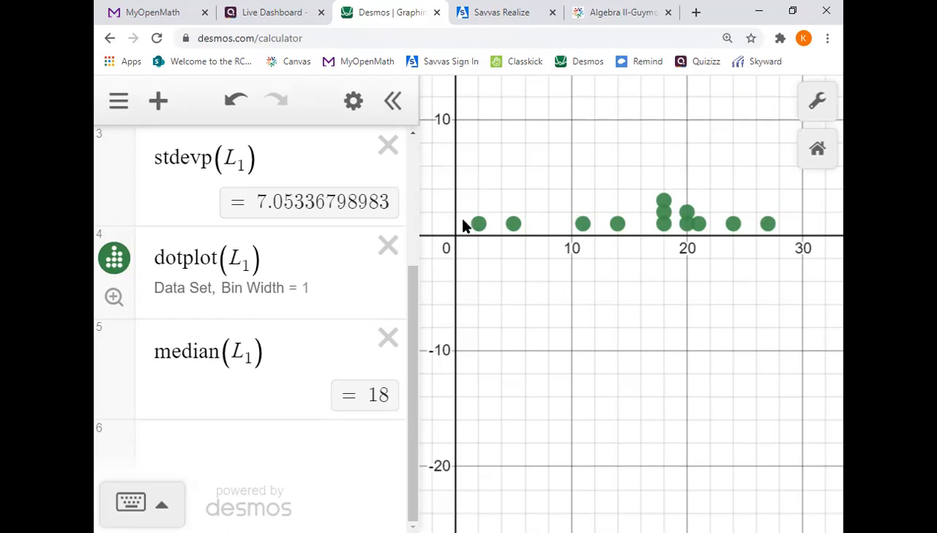
{"action": "mouse_move", "coordinate": [529, 265]}
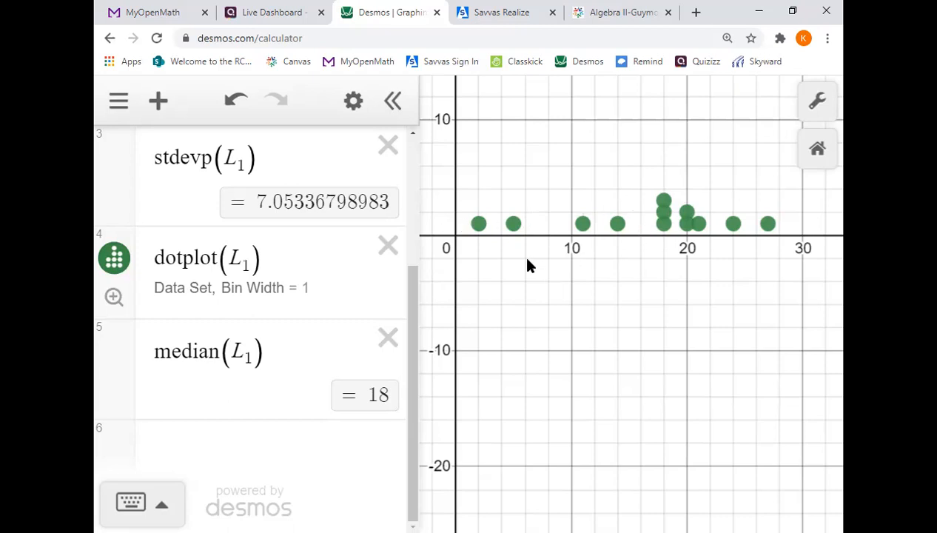
{"action": "mouse_move", "coordinate": [474, 248]}
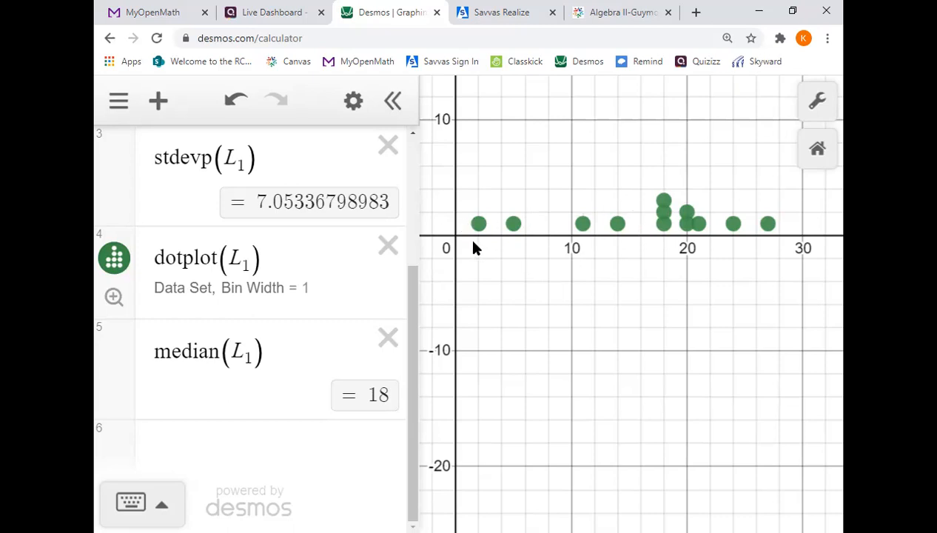
{"action": "mouse_move", "coordinate": [627, 246]}
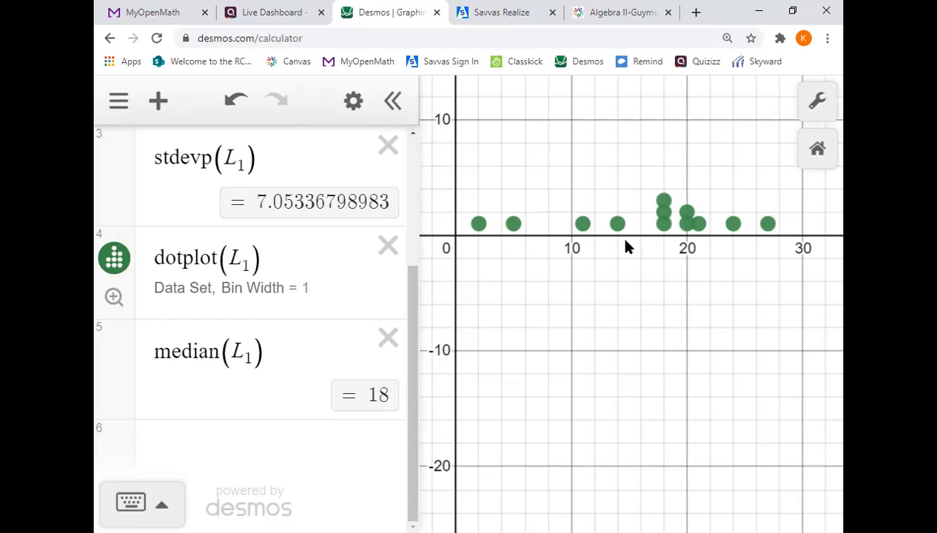
{"action": "mouse_move", "coordinate": [766, 244]}
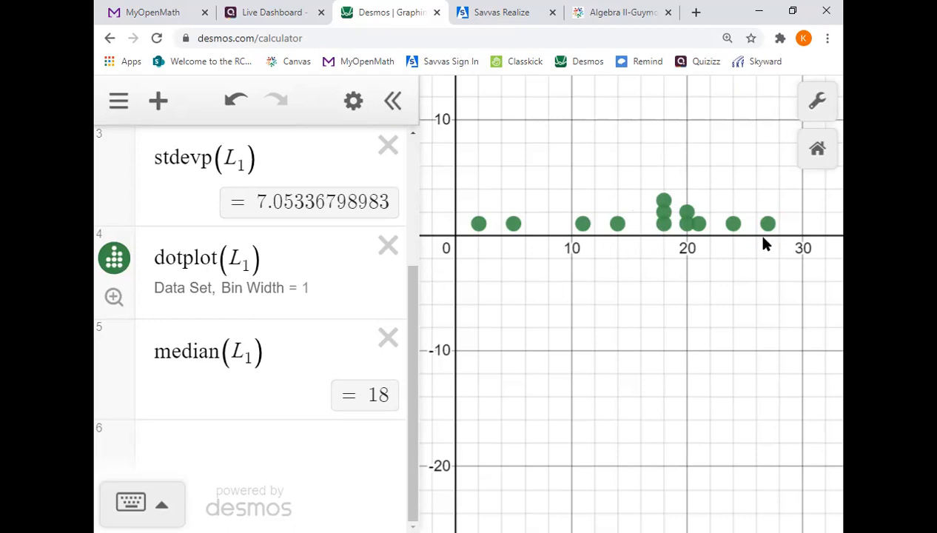
{"action": "mouse_move", "coordinate": [743, 245]}
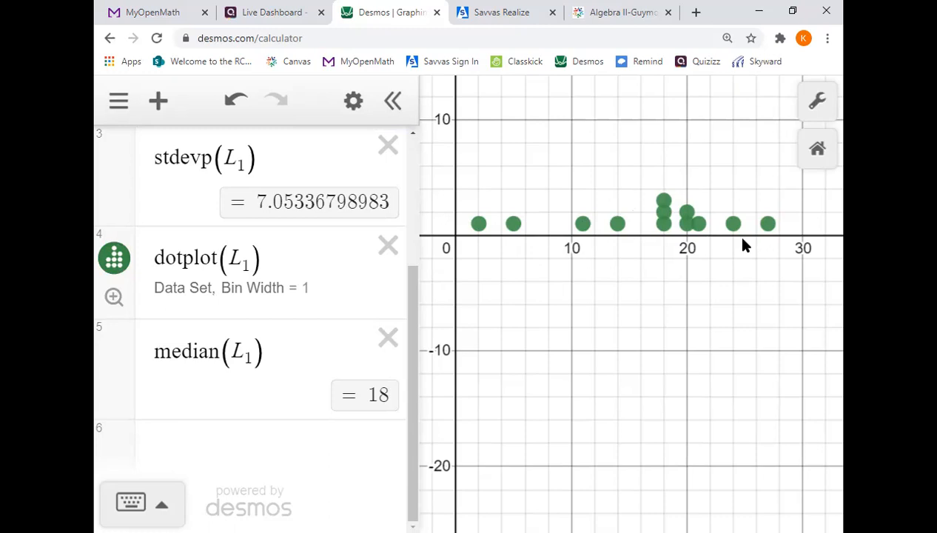
{"action": "mouse_move", "coordinate": [629, 286]}
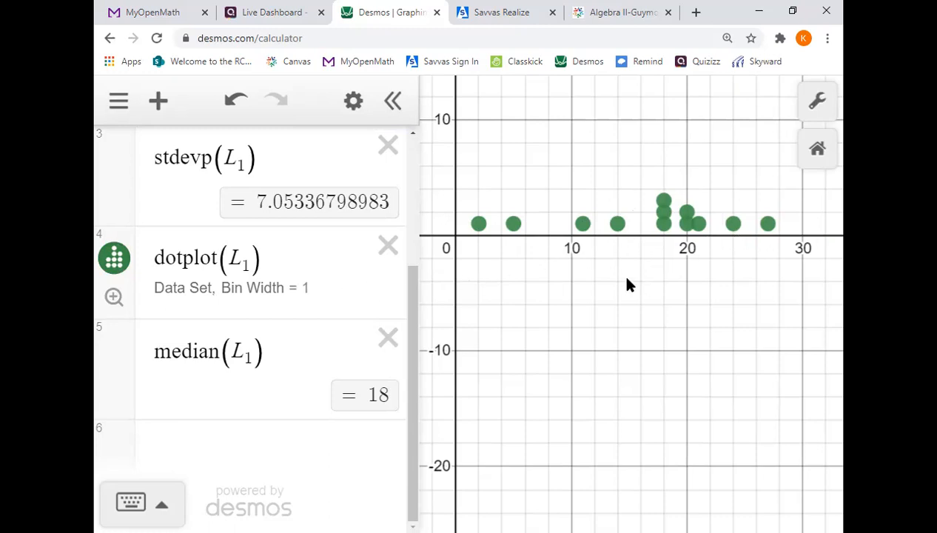
{"action": "mouse_move", "coordinate": [547, 254]}
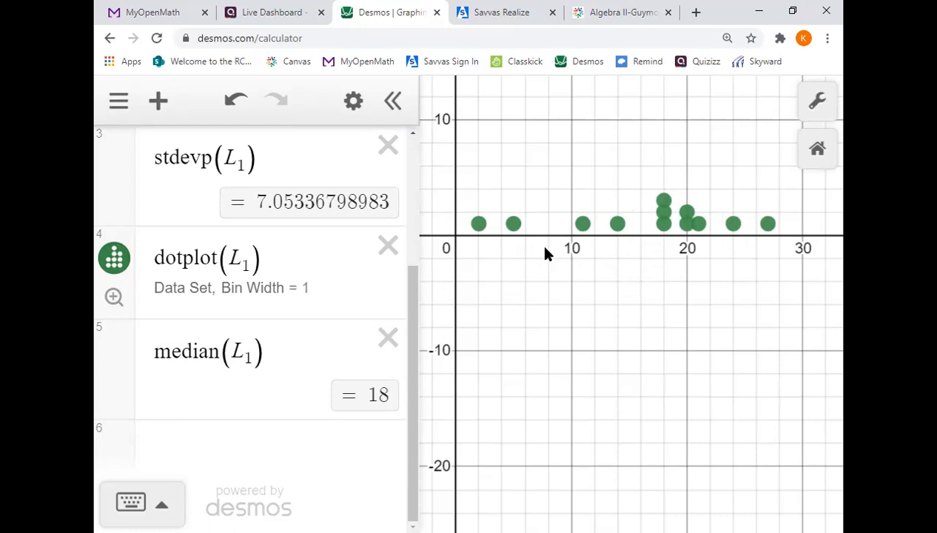
{"action": "mouse_move", "coordinate": [521, 248]}
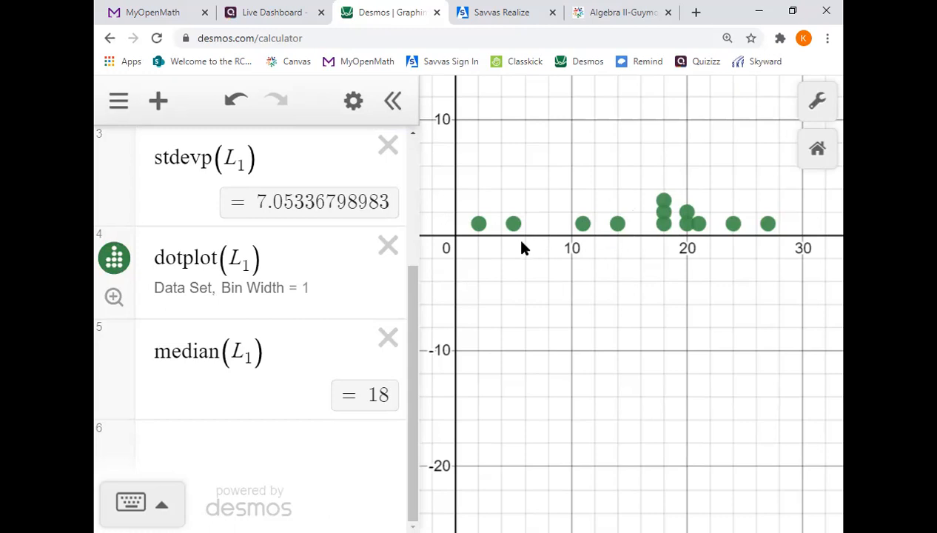
{"action": "mouse_move", "coordinate": [246, 379]}
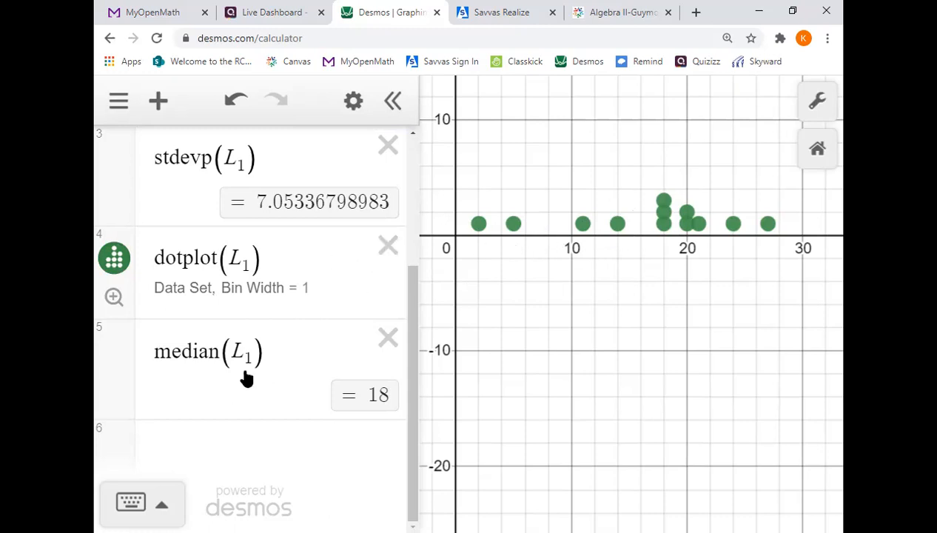
{"action": "mouse_move", "coordinate": [330, 380]}
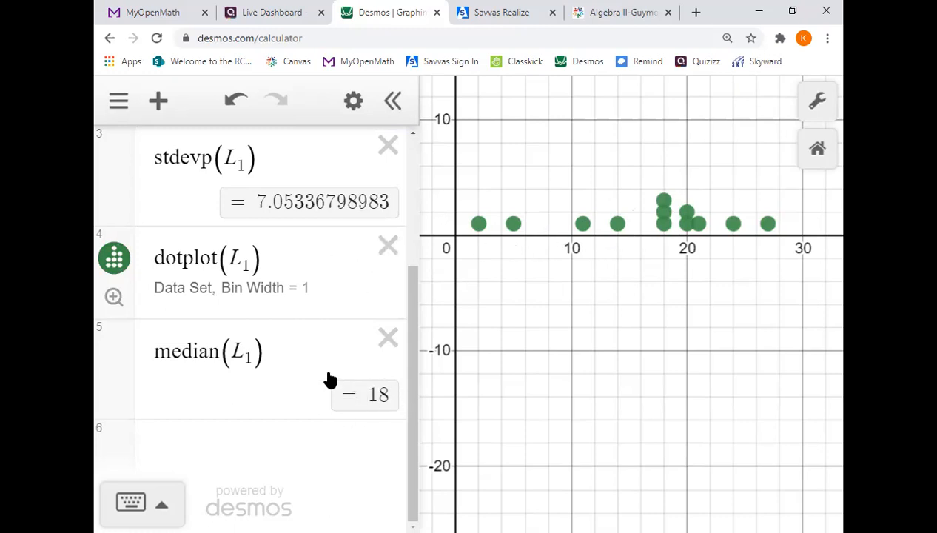
{"action": "scroll", "scroll_direction": "up", "scroll_amount": 3}
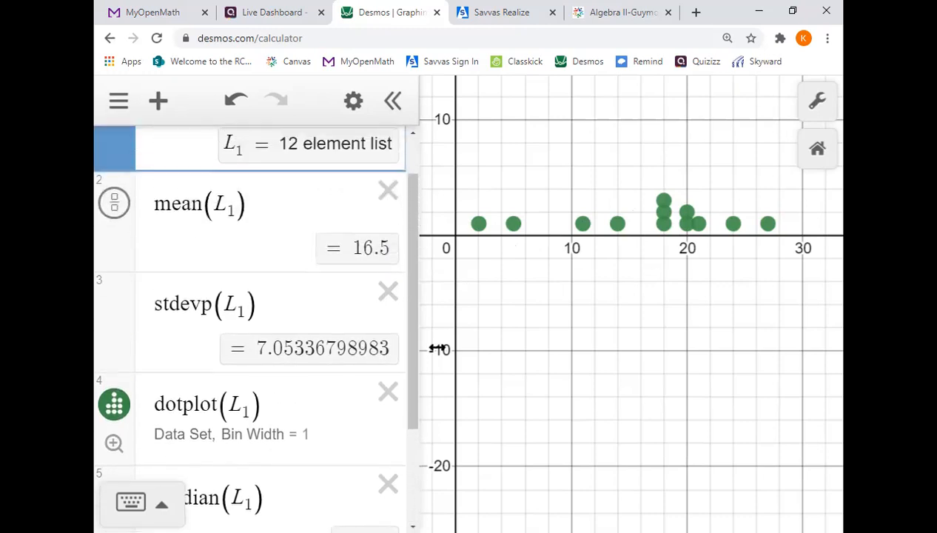
{"action": "mouse_move", "coordinate": [418, 296]}
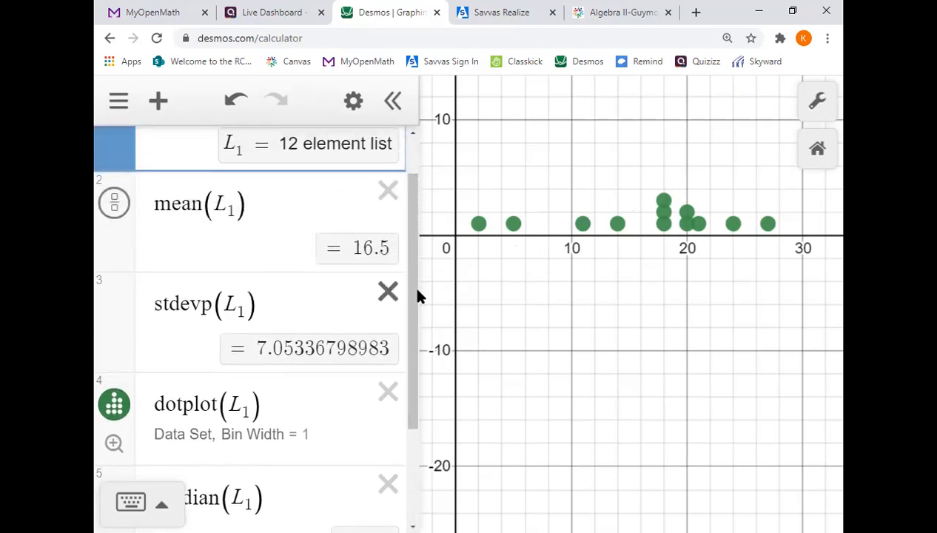